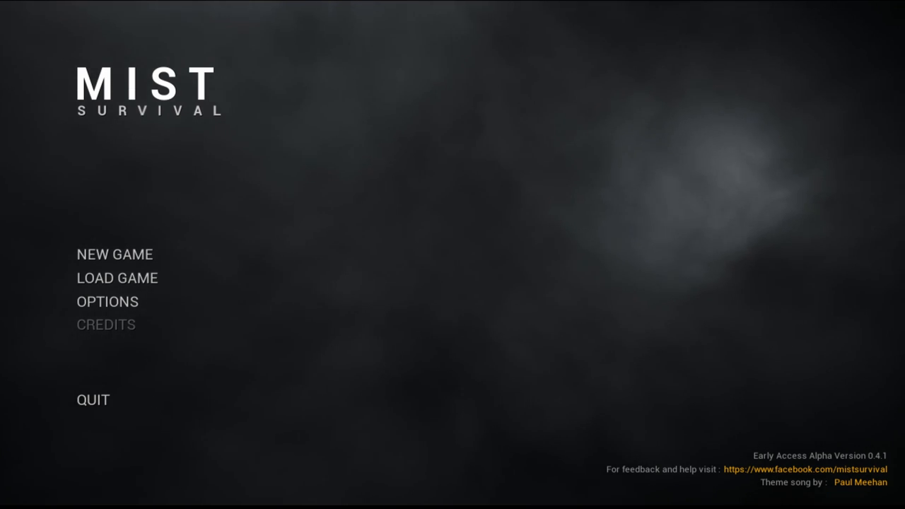
- Load game from the main menu and select the Day 7 save slot
click(116, 277)
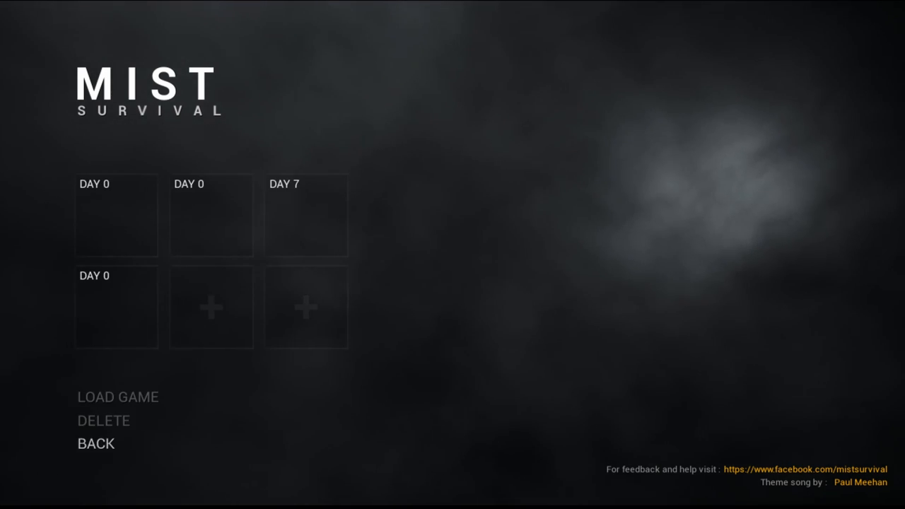
click(306, 215)
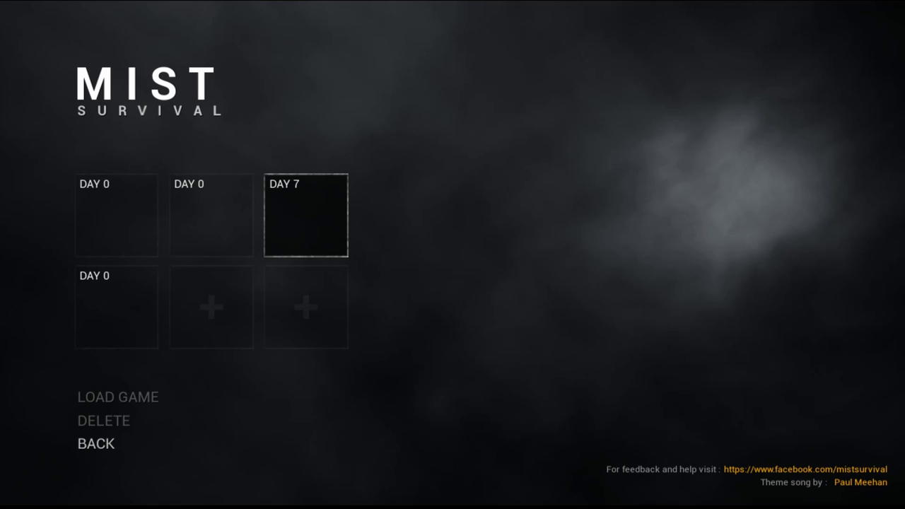